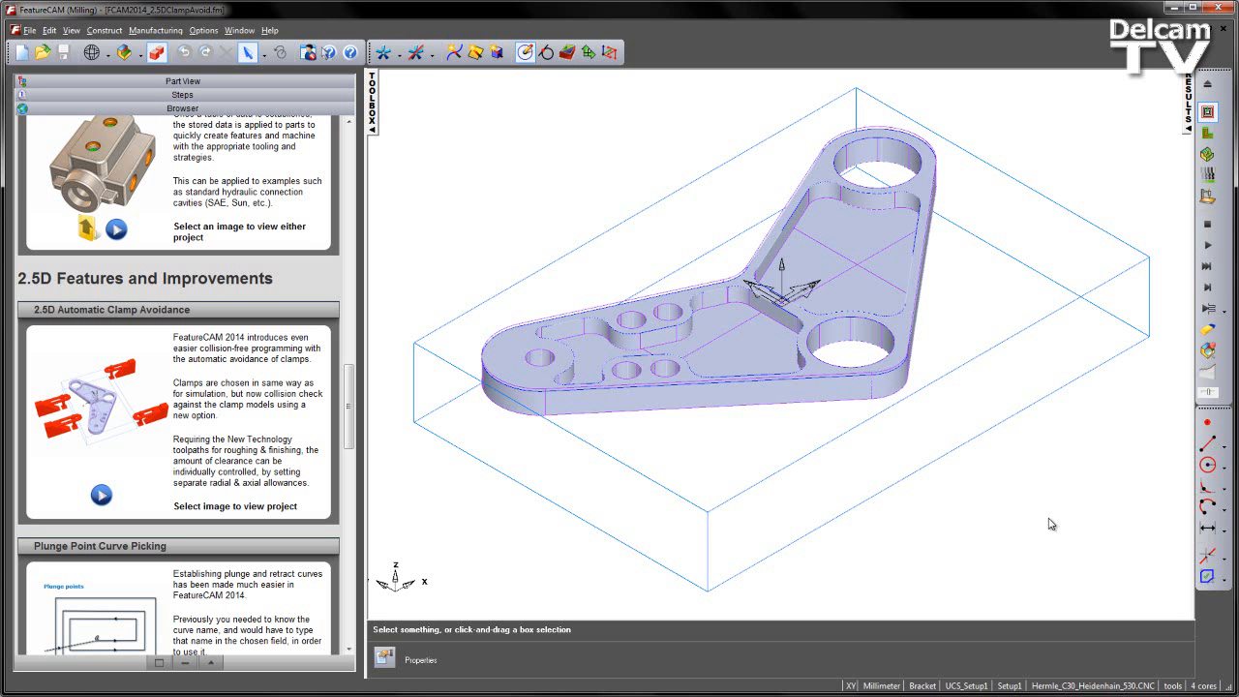
mouse_move(1087, 323)
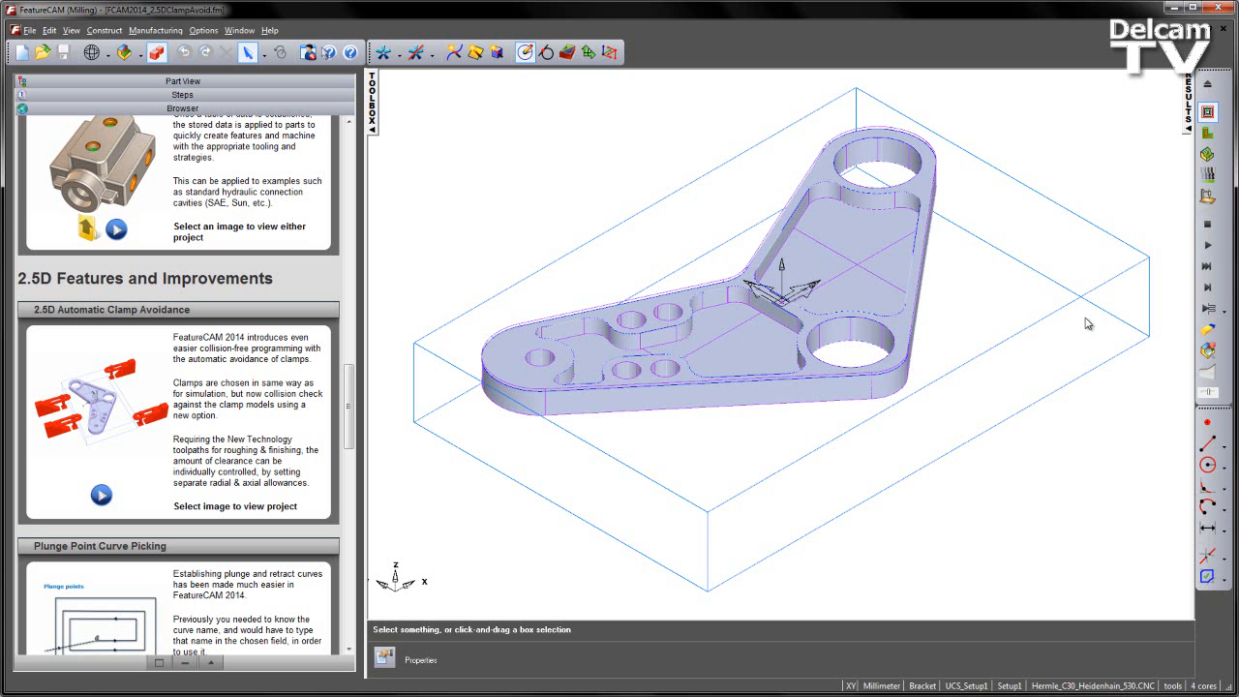
- Orbit the bracket to view it from above and show its part feature tree
drag(1087, 322, 915, 358)
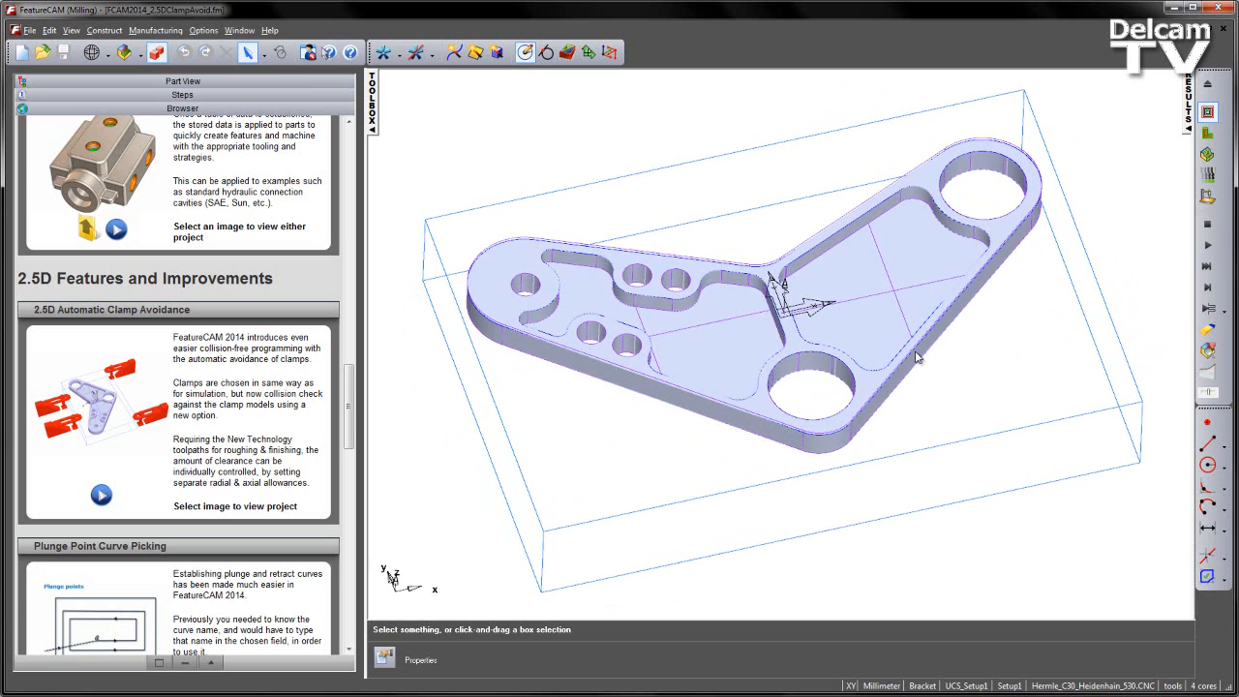
click(183, 80)
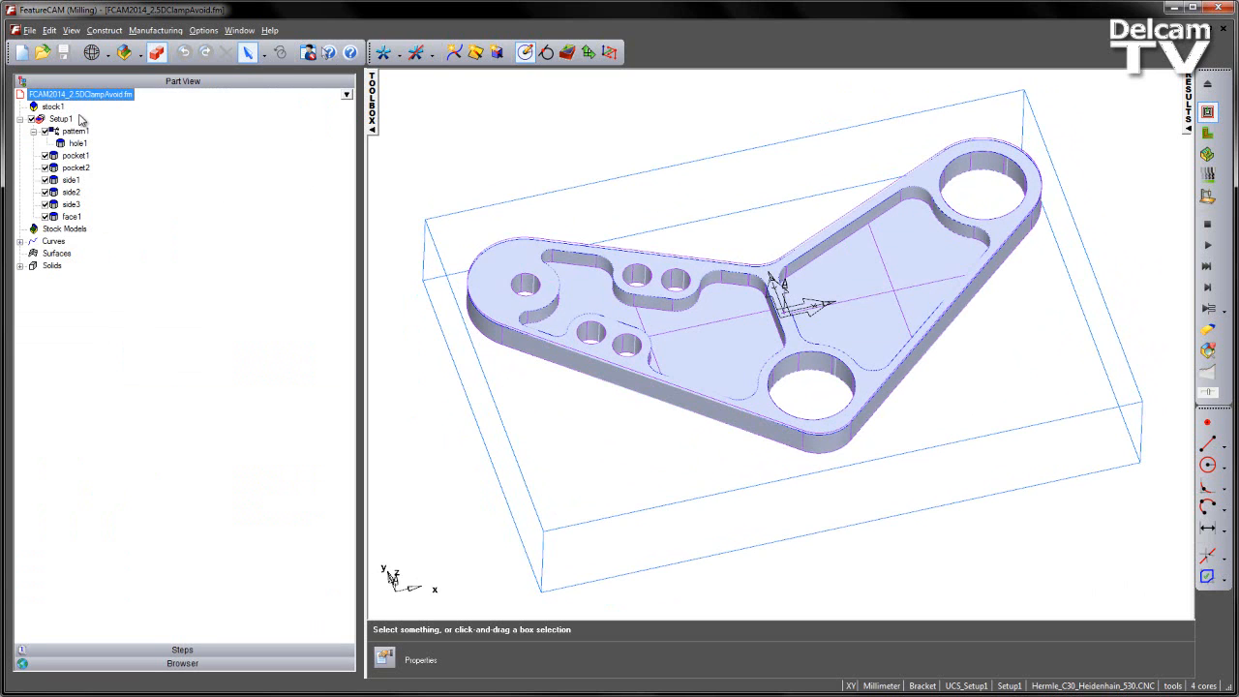
mouse_move(76, 194)
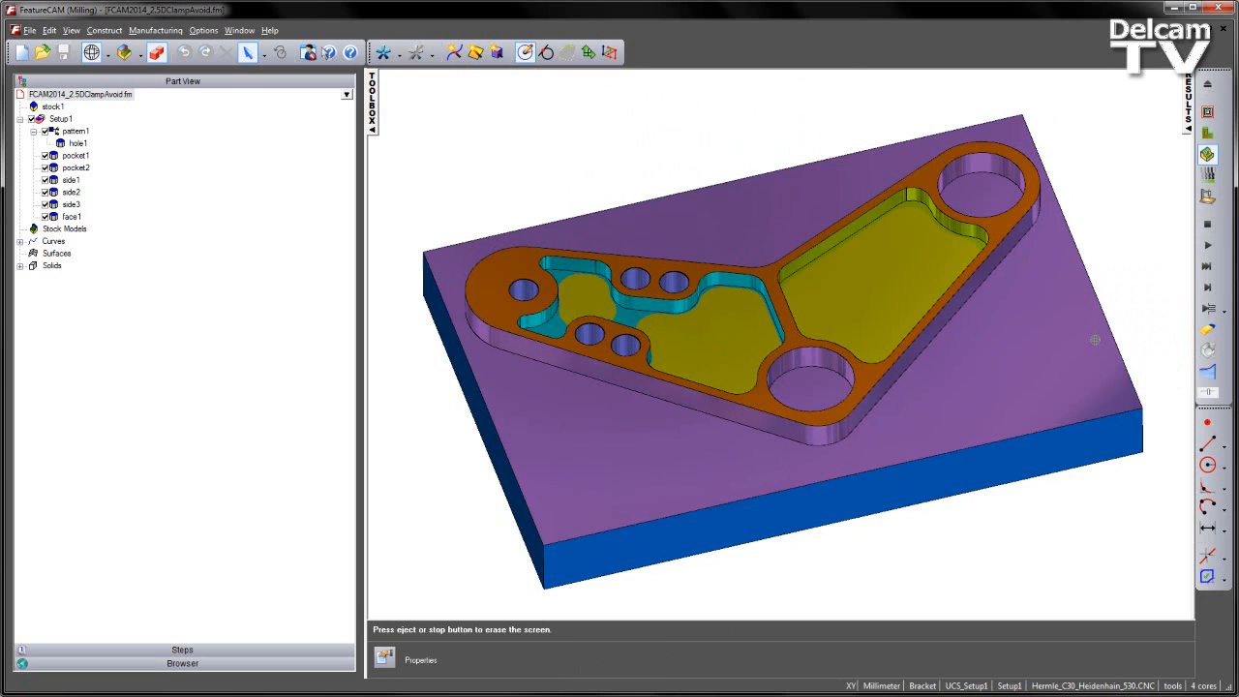
mouse_move(482, 449)
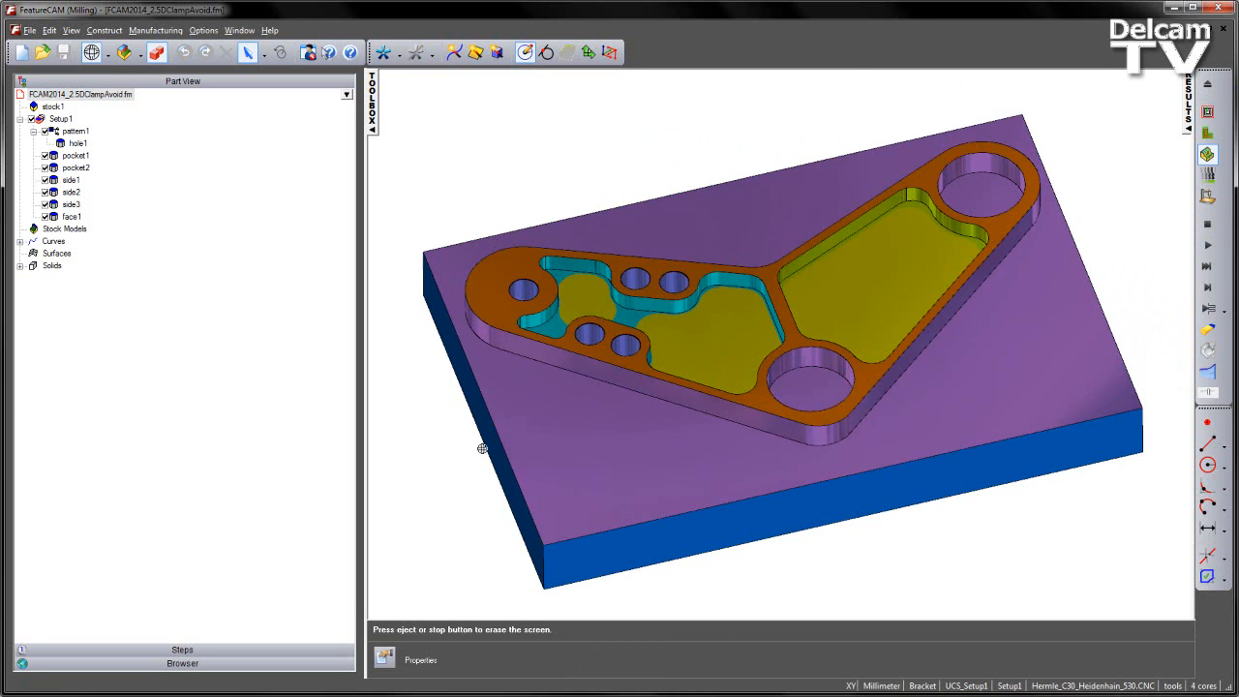
mouse_move(1018, 437)
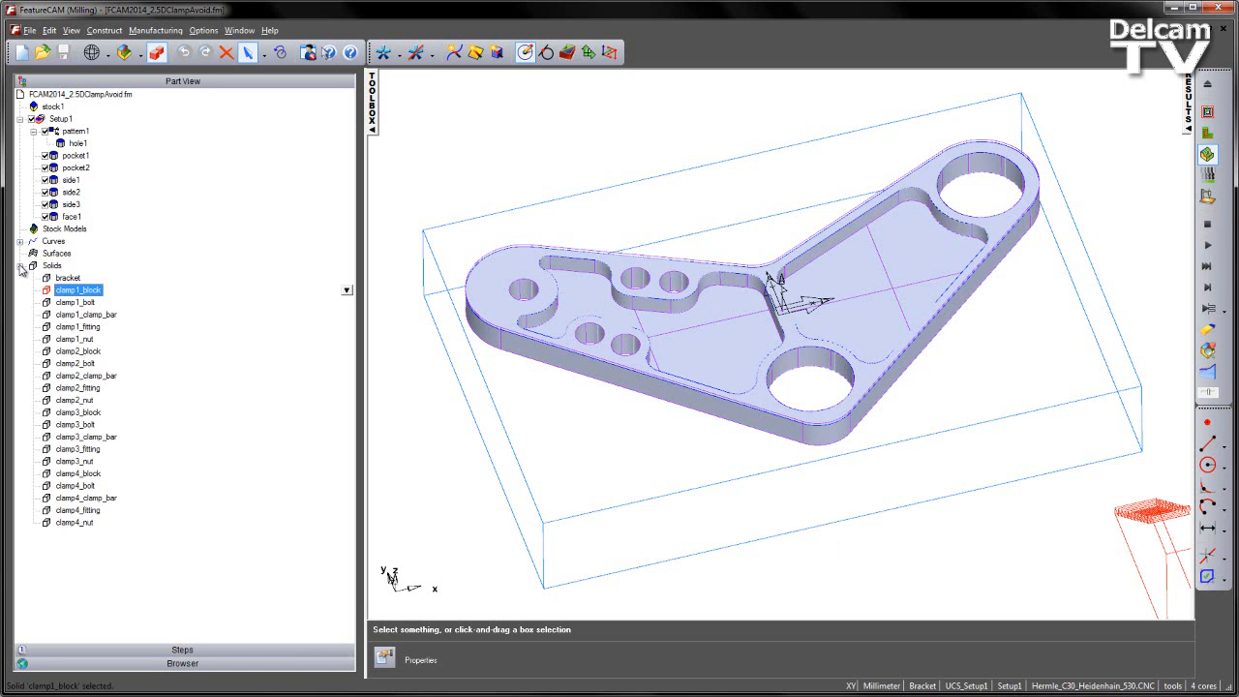
- Collapse the Solids list and open the Layer dialog to reveal the clamp layers
click(21, 265)
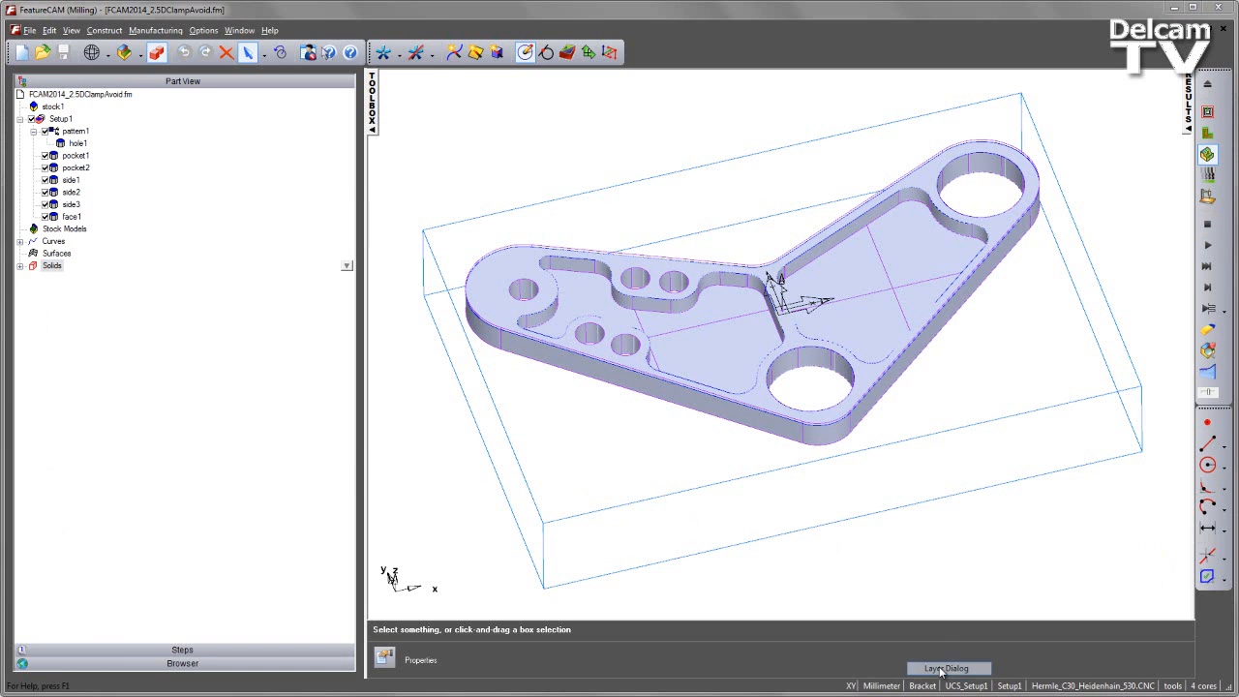
click(947, 668)
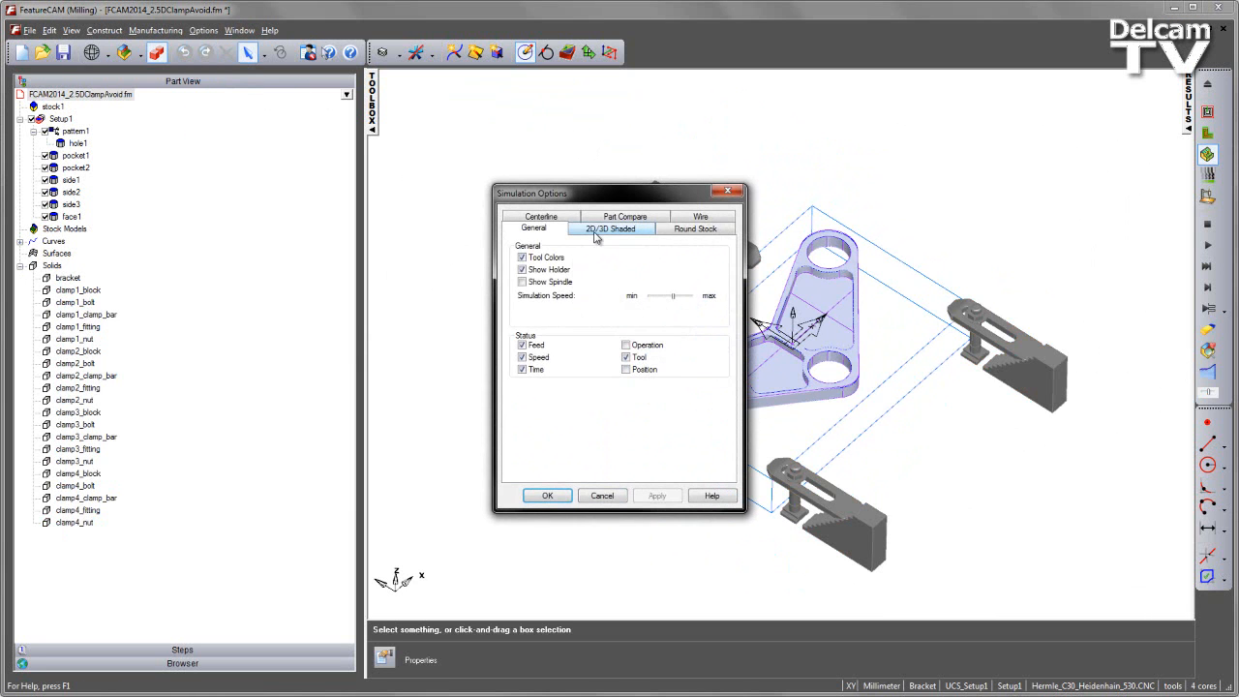
- Review Pause on gouge in the 2D/3D Shaded simulation options and accept them
click(609, 229)
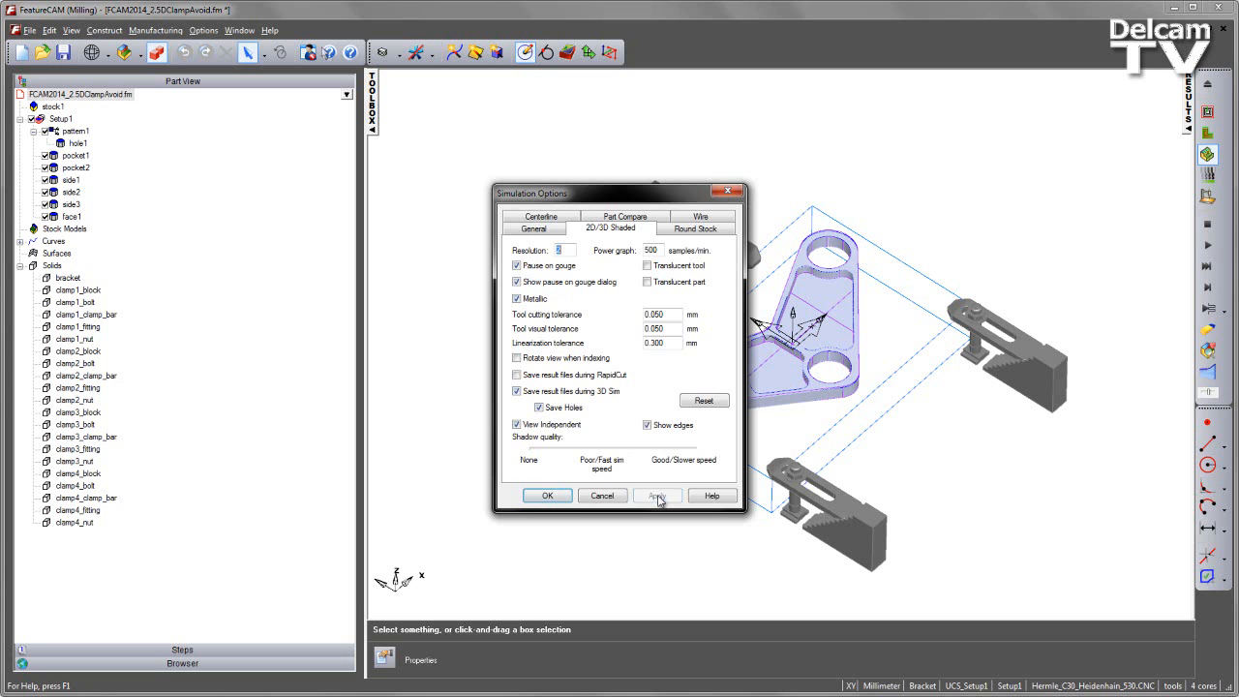
click(547, 494)
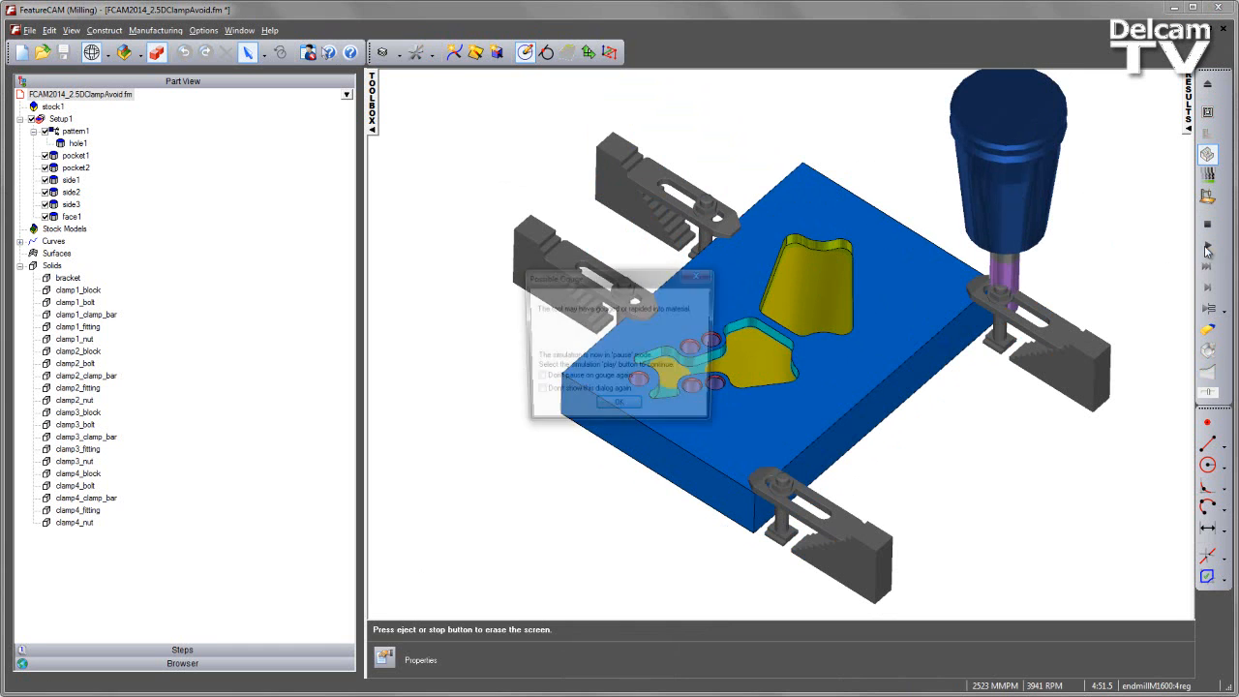
- Play the simulation with clamps and dismiss the Possible Gouge warning
click(617, 401)
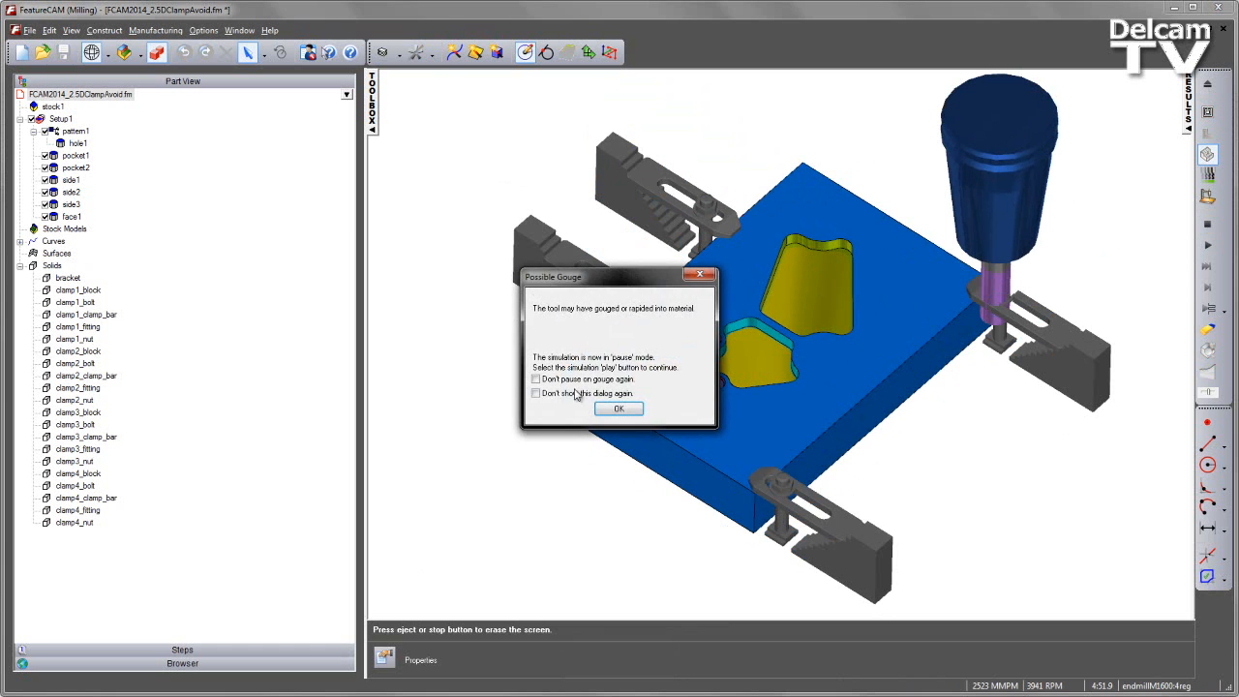
click(618, 408)
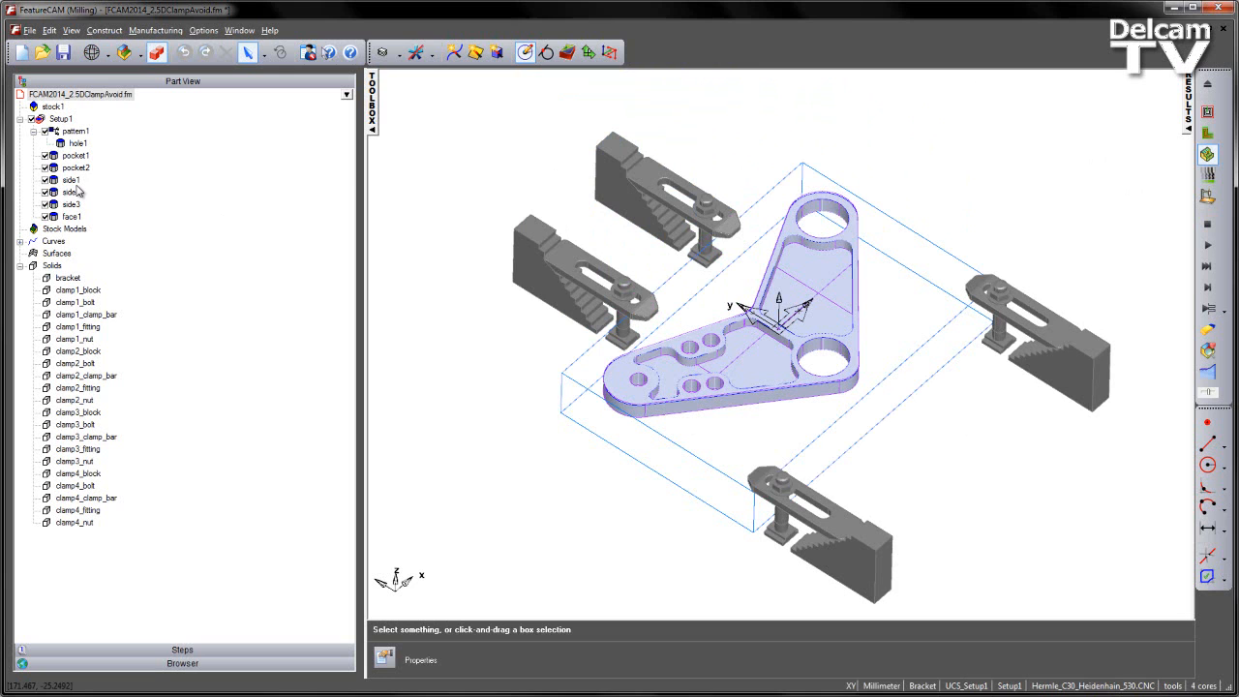
double_click(71, 179)
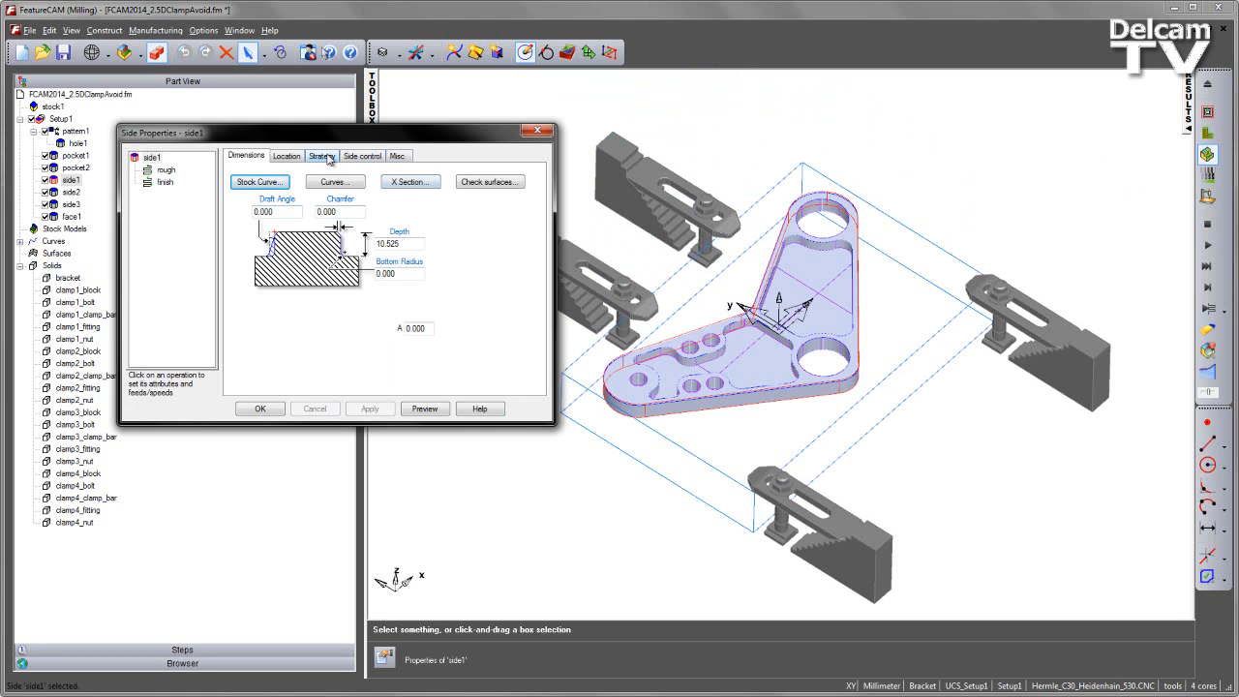
click(321, 155)
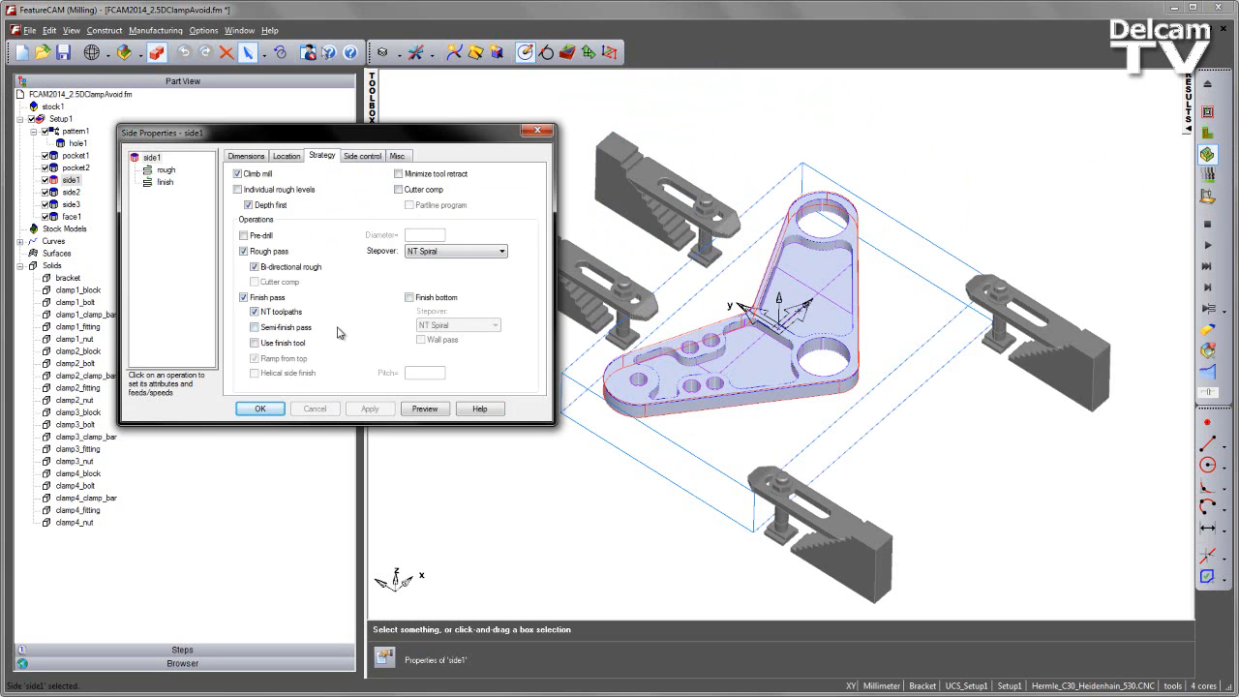
click(245, 155)
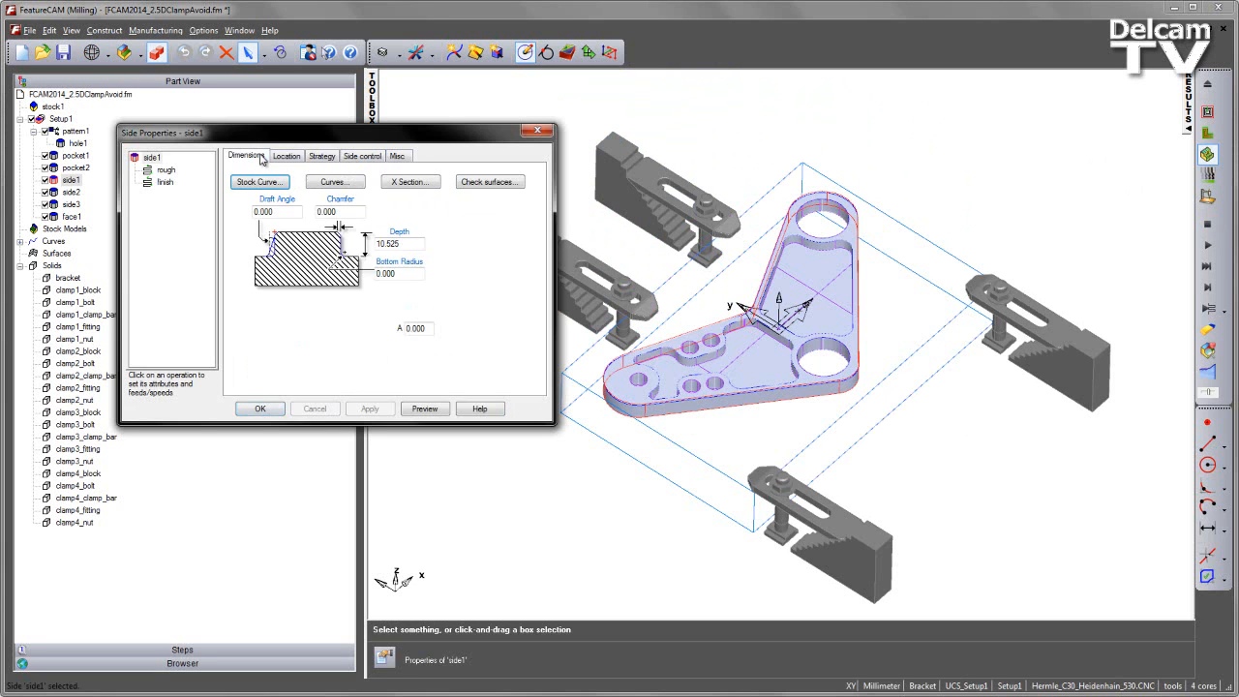
click(490, 181)
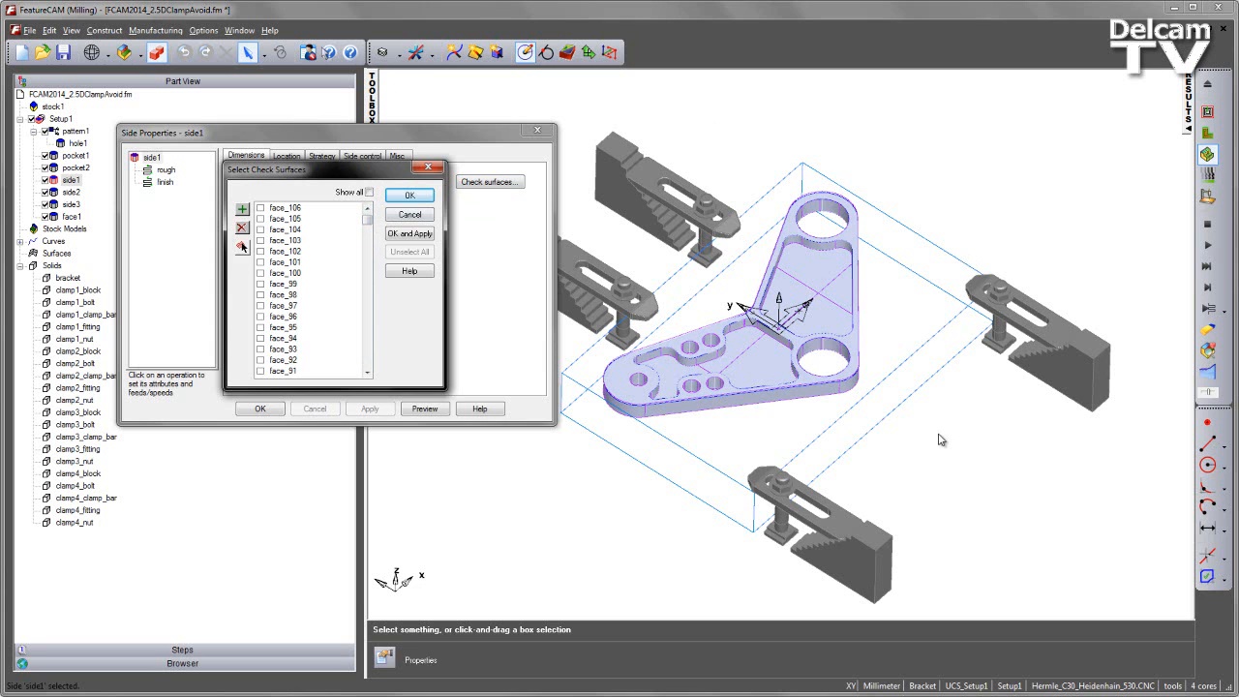
mouse_move(682, 154)
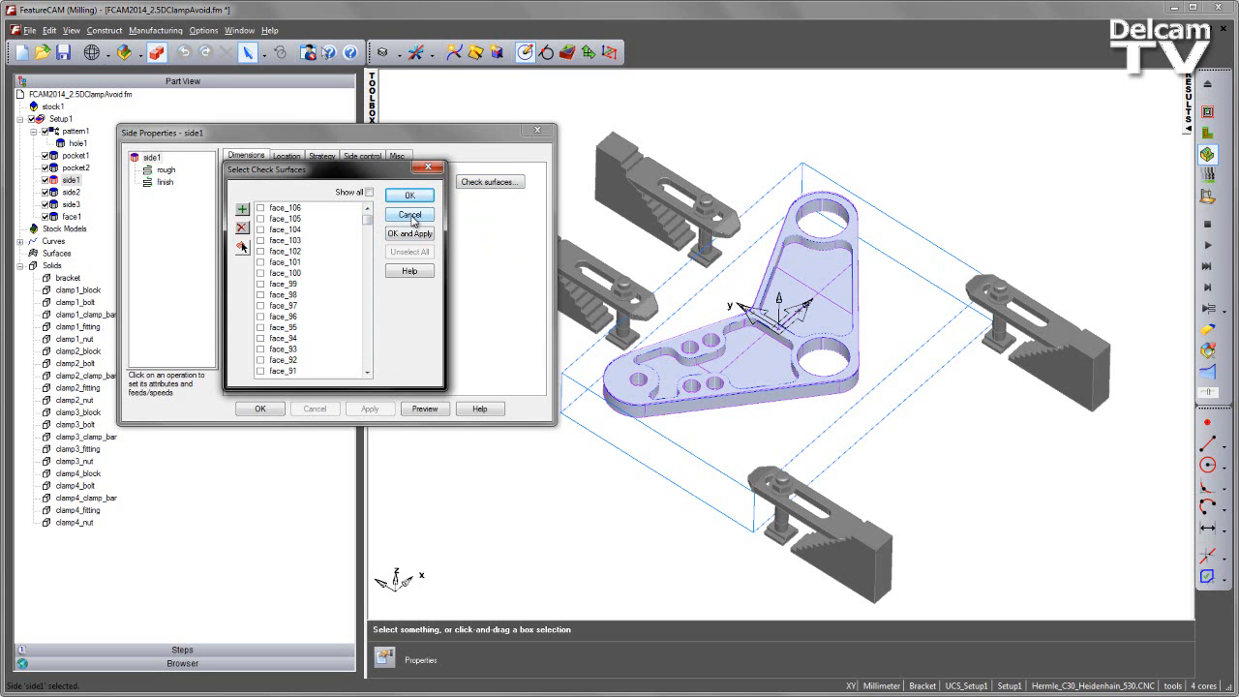
click(408, 213)
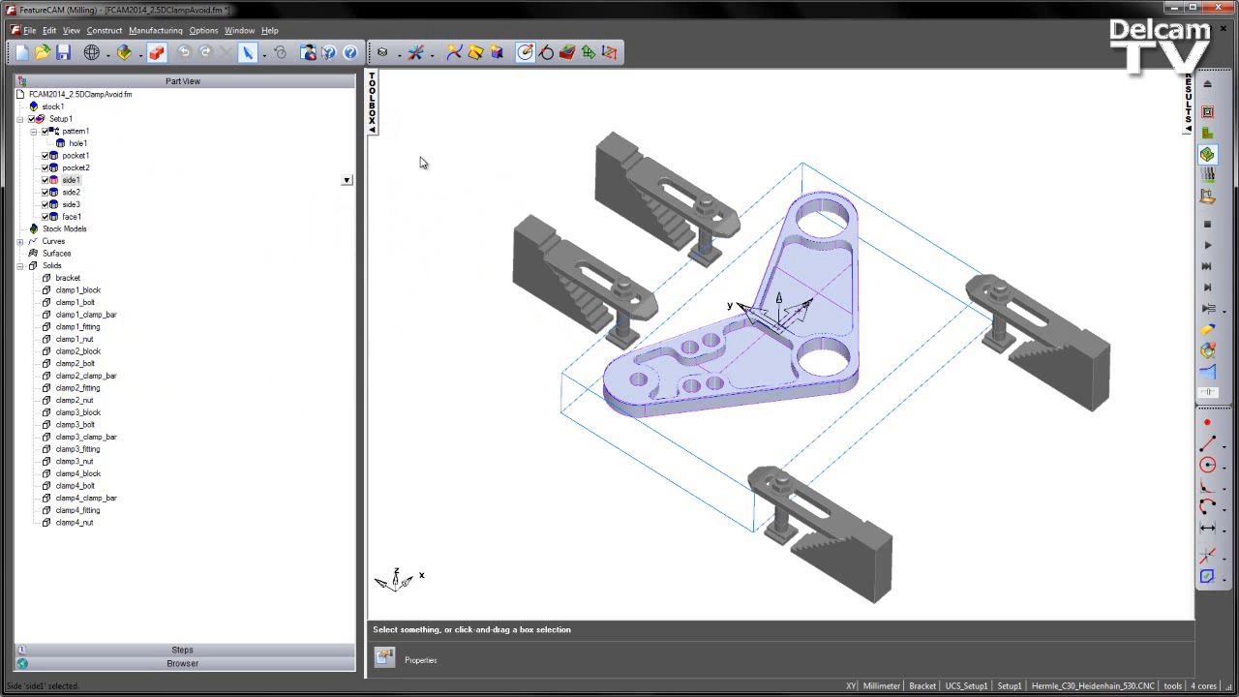
mouse_move(525, 297)
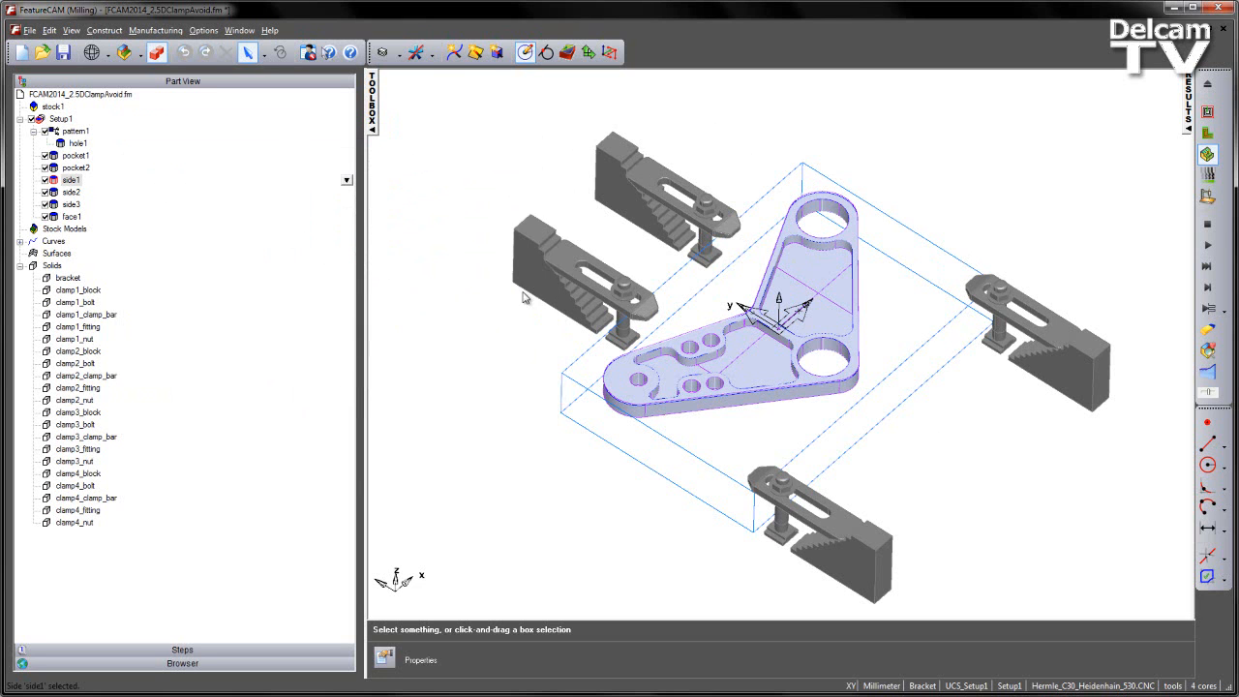
- Enable Automatic clamp avoidance in the Milling machining attributes
right_click(78, 290)
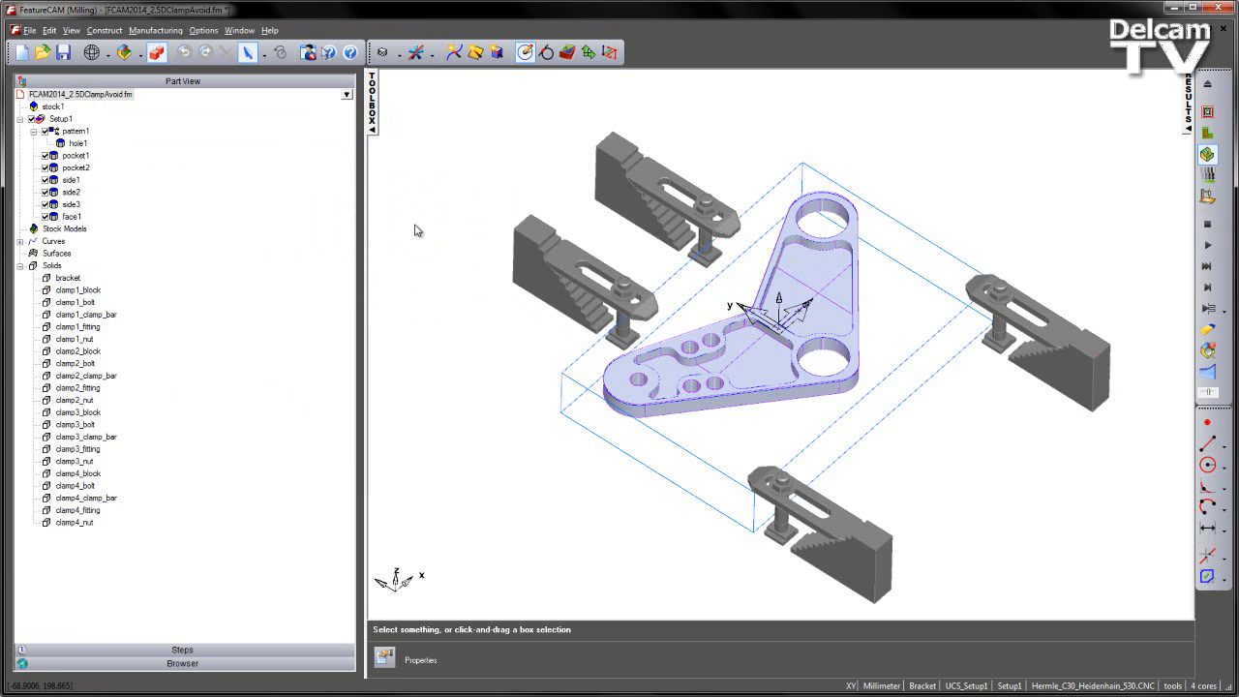
click(155, 30)
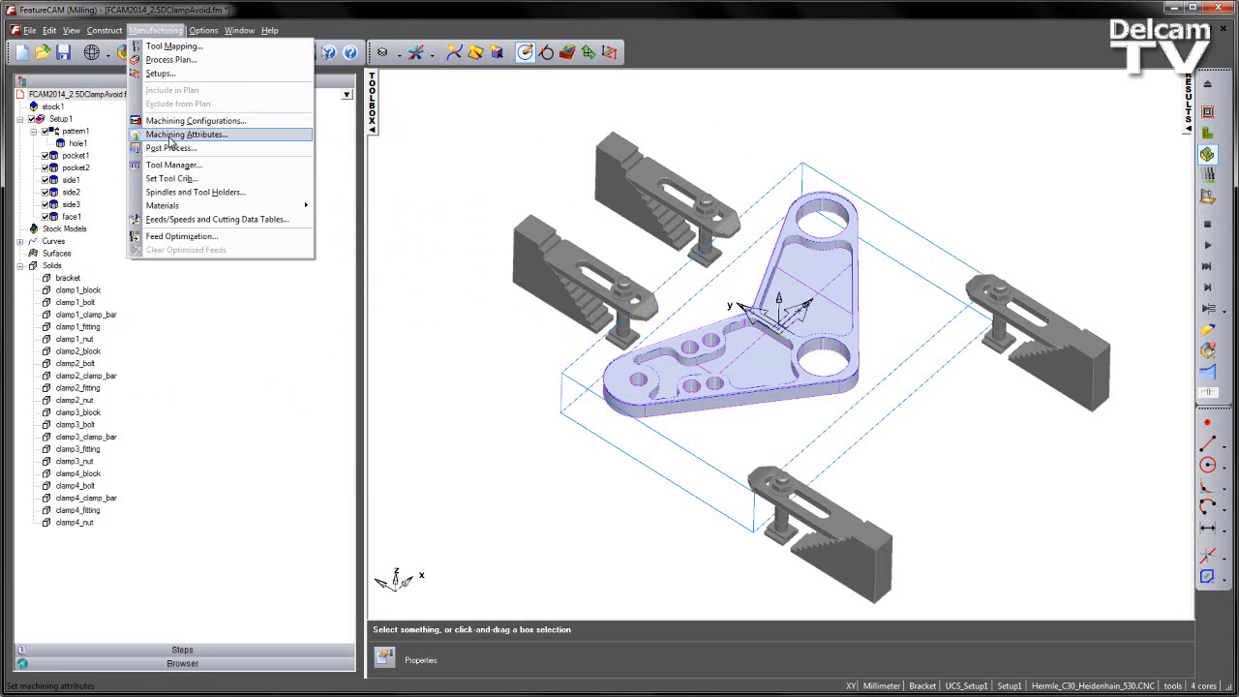
click(186, 134)
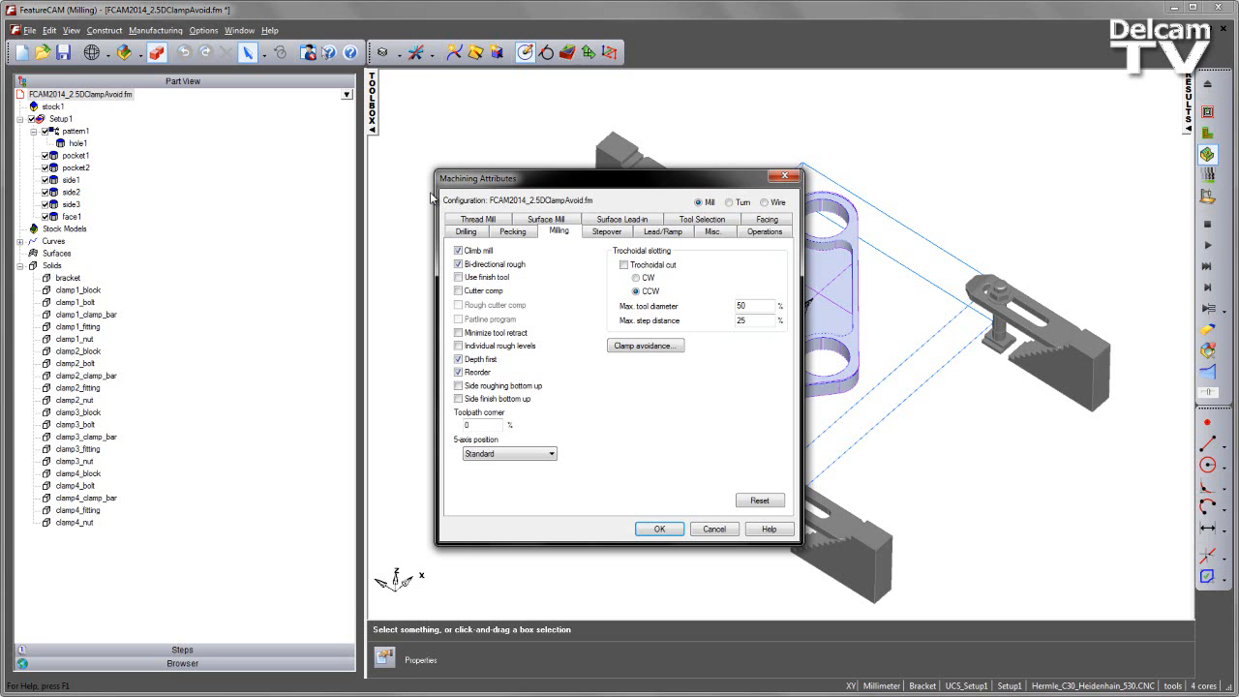
mouse_move(582, 352)
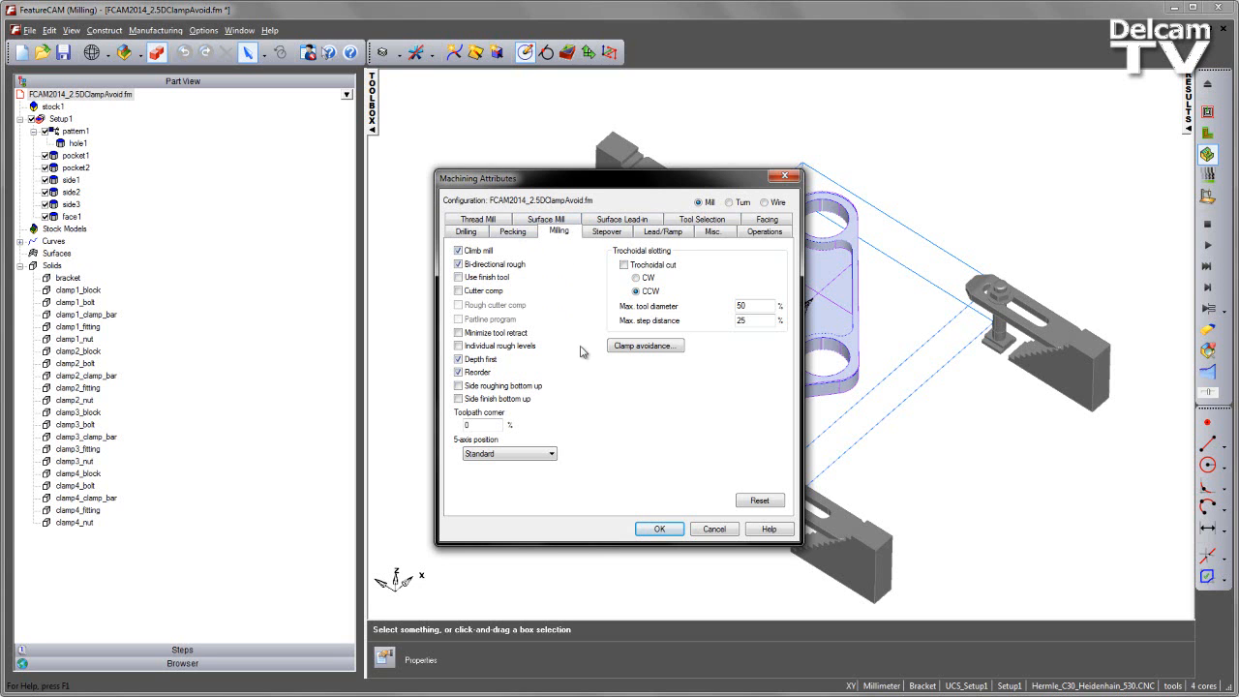
mouse_move(654, 388)
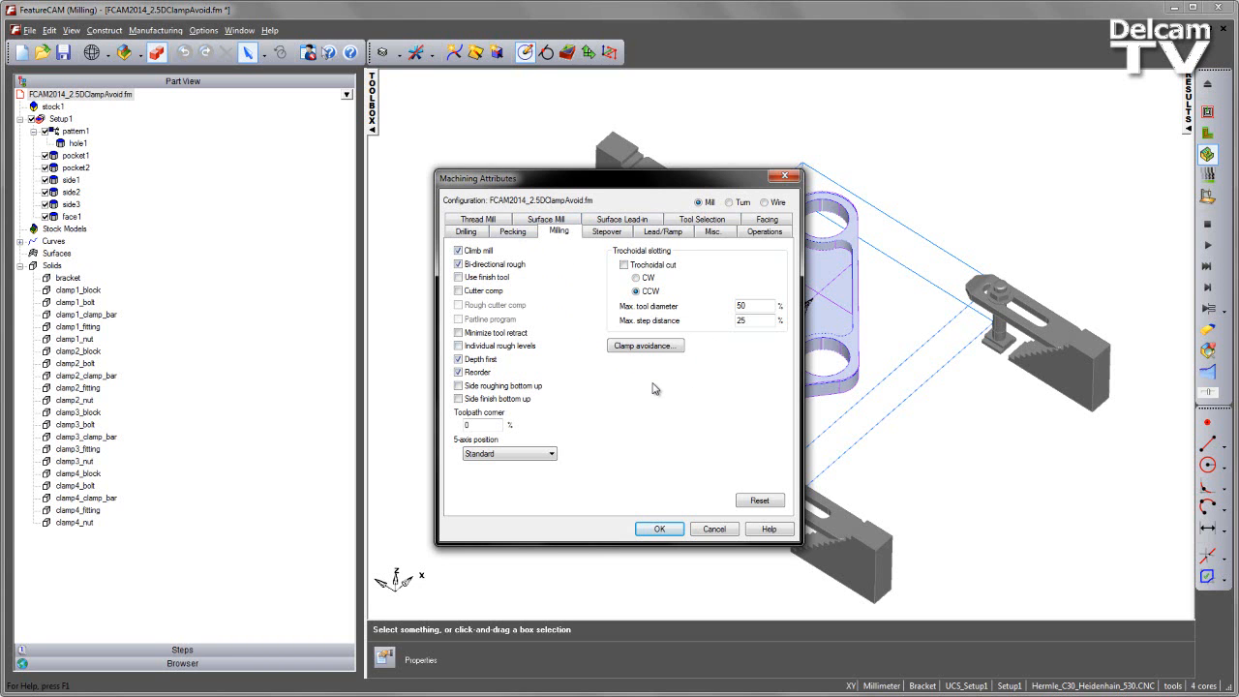
click(644, 345)
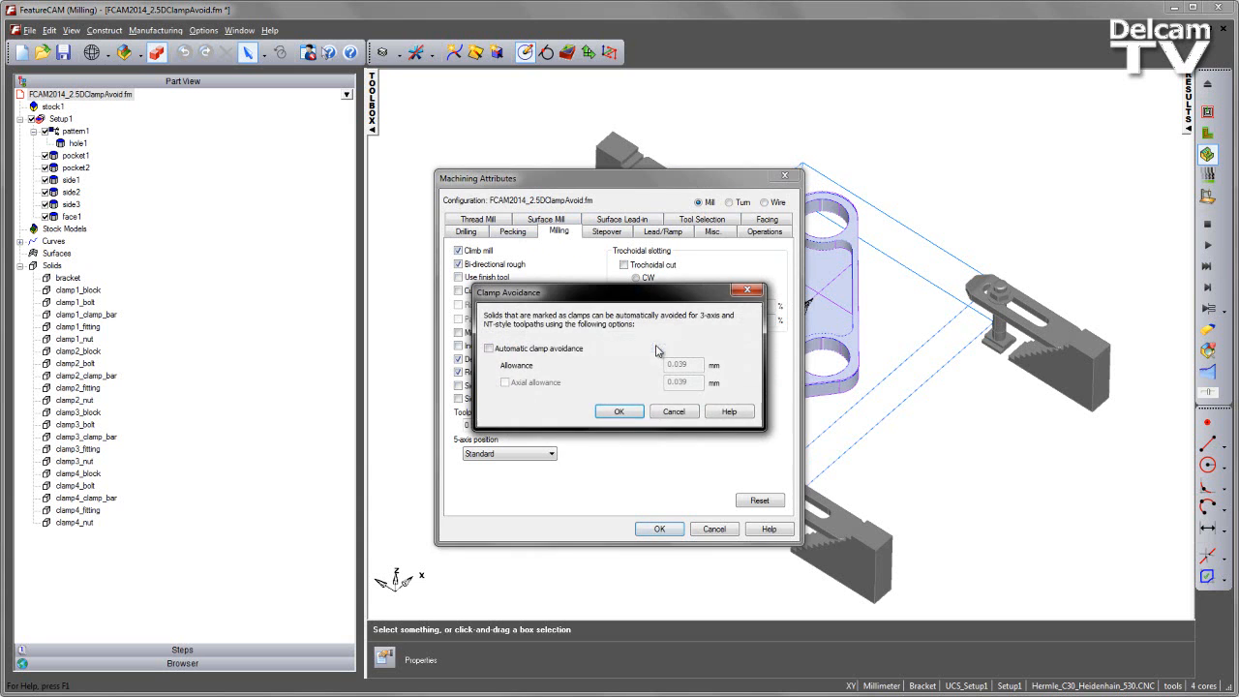
click(488, 347)
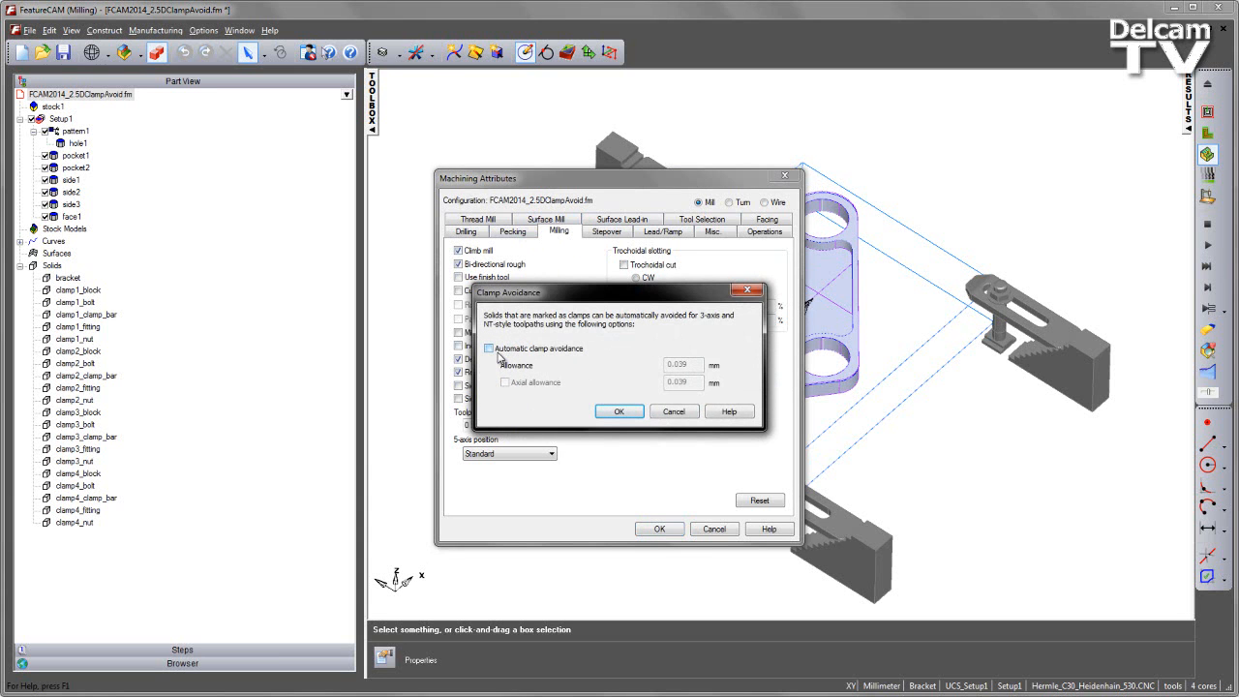
- Set the clamp avoidance allowance to 1 mm, confirm, and replay the simulation
click(489, 349)
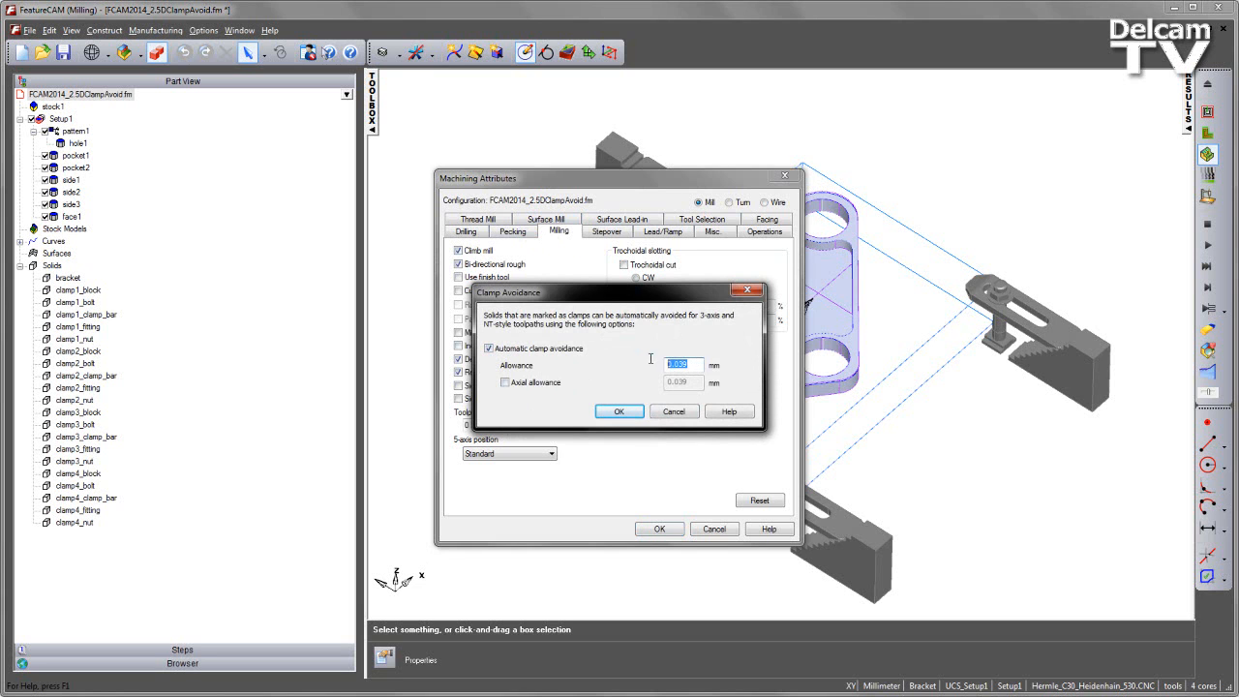
text(1)
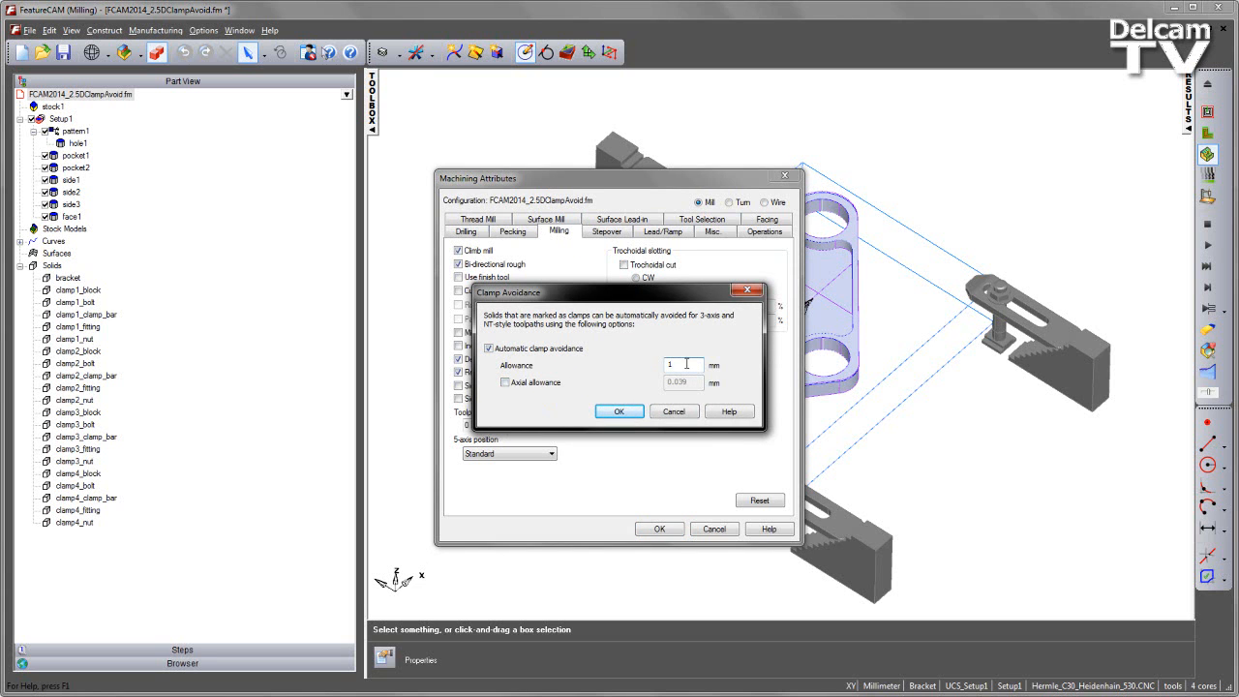
click(505, 382)
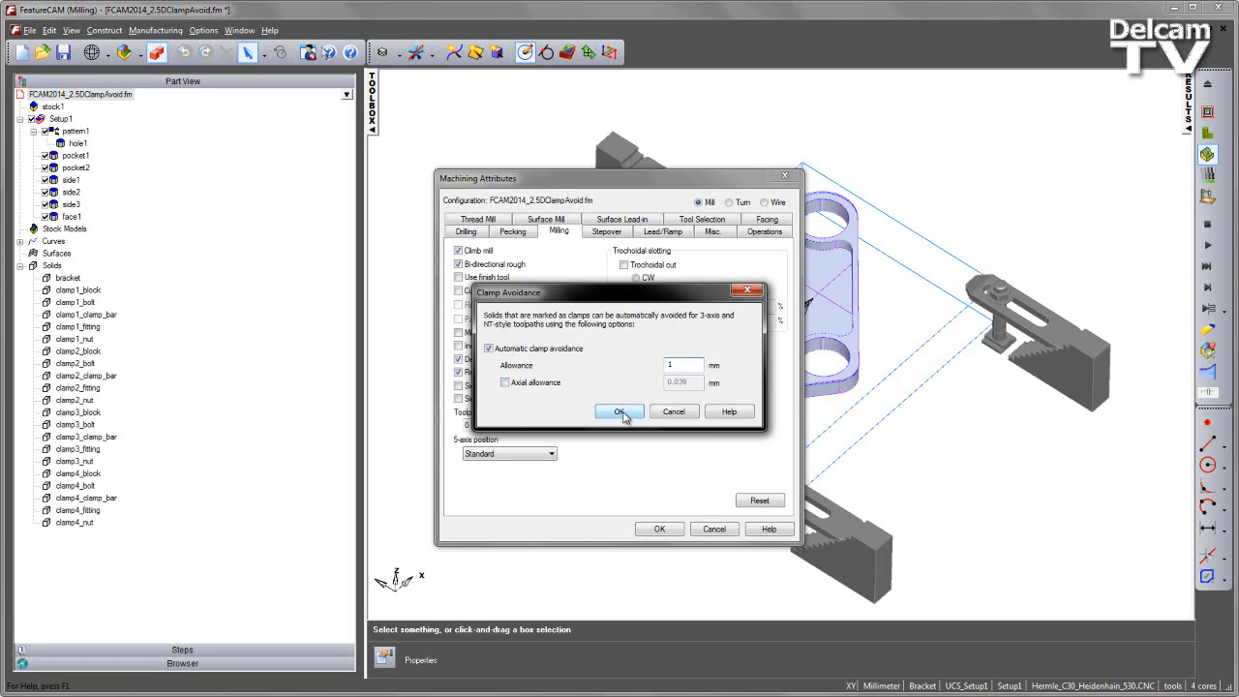
click(620, 411)
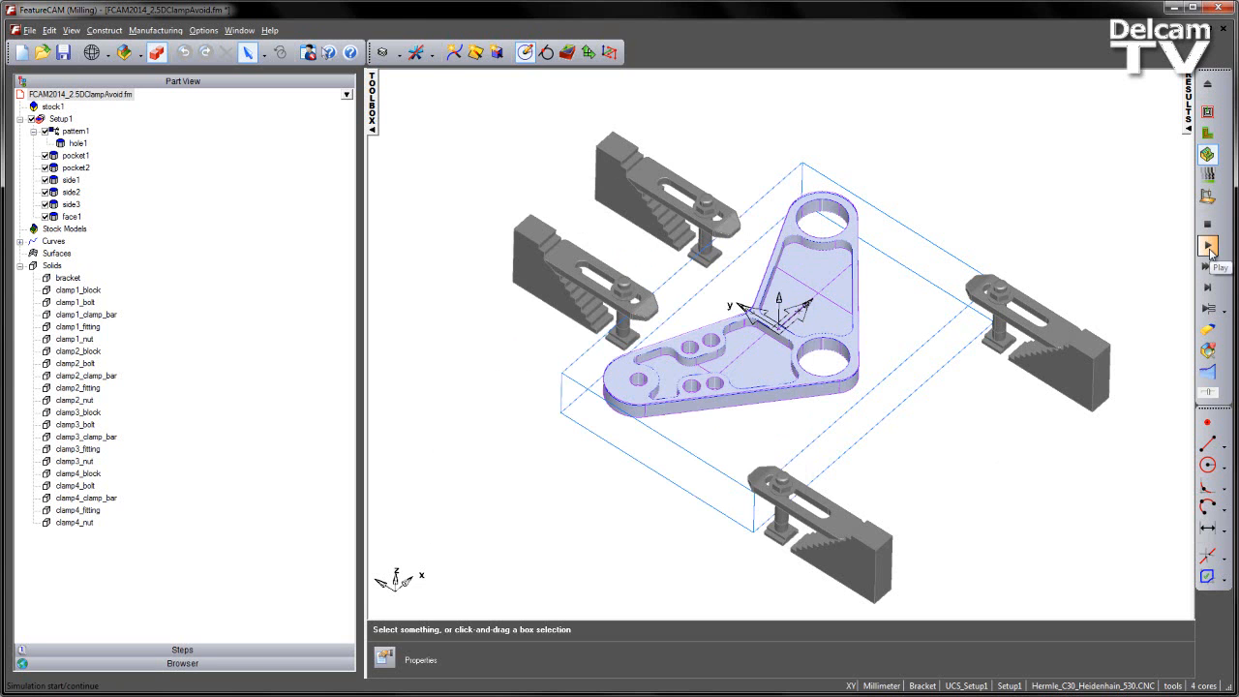
click(1207, 245)
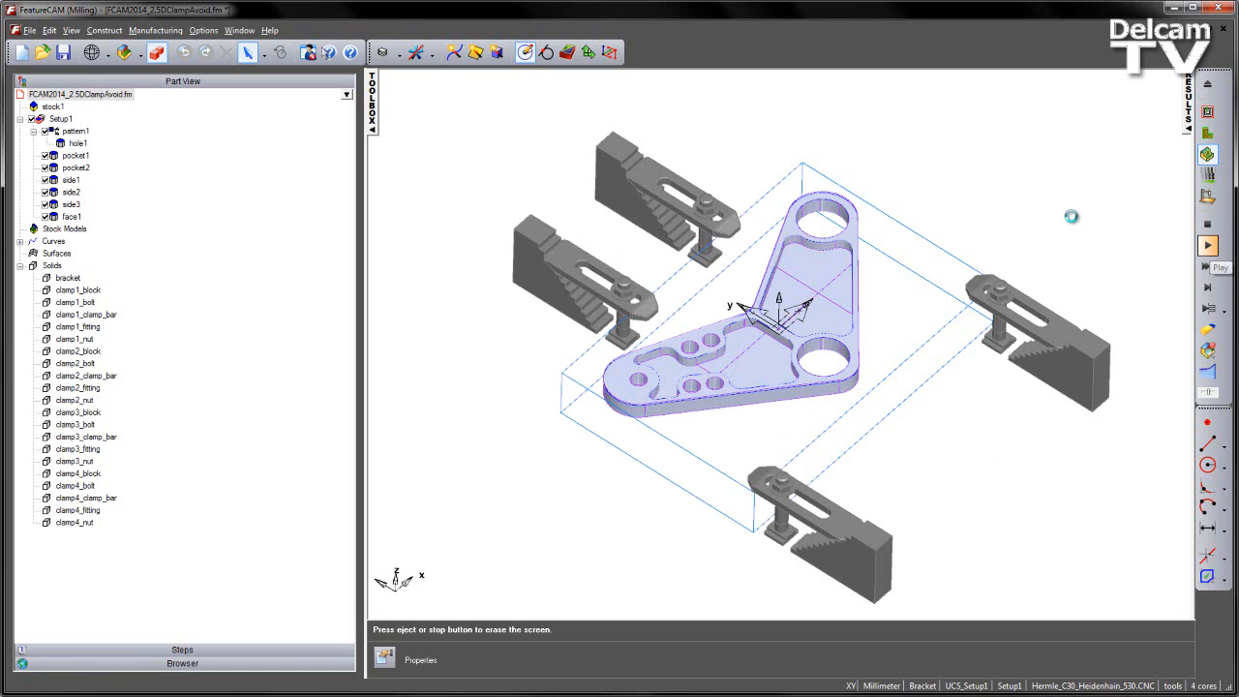